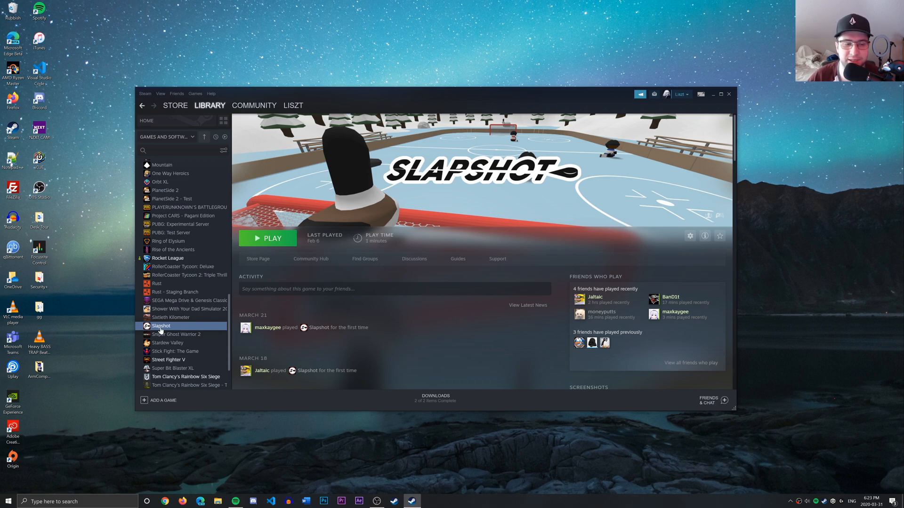
- Open Slapshot's Properties, Local Files section, and start Move Install Folder
right_click(161, 325)
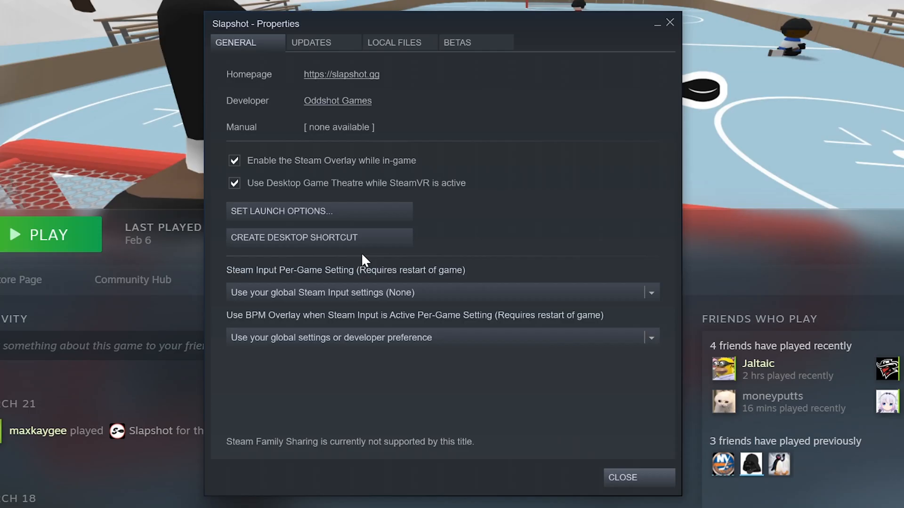
click(395, 42)
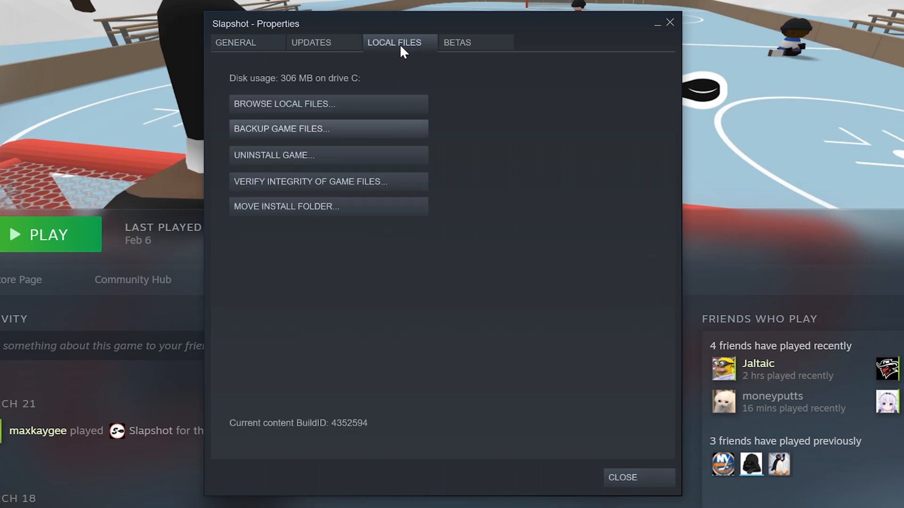
mouse_move(295, 216)
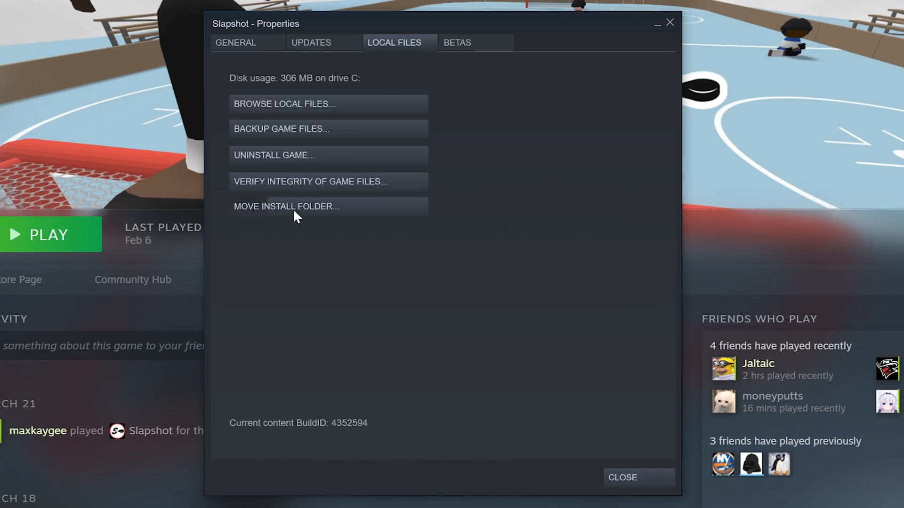
click(286, 206)
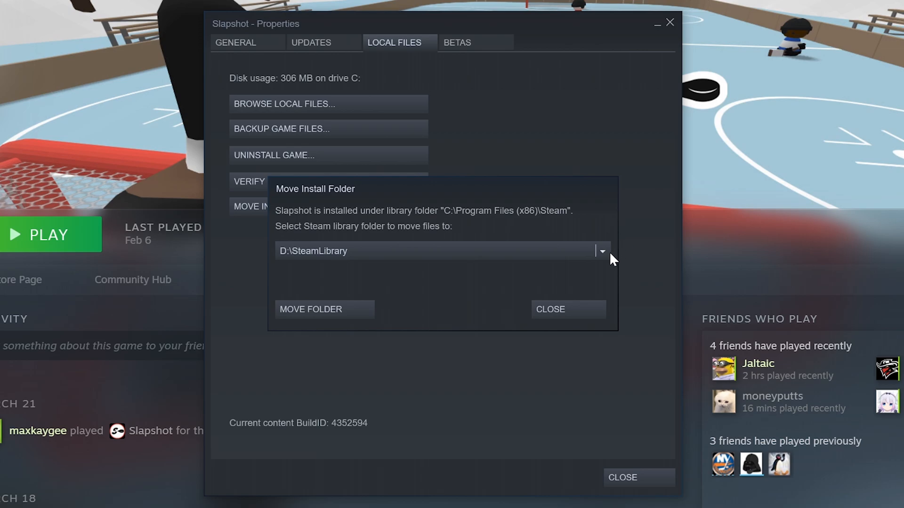
- Move Slapshot's files to D:\SteamLibrary and close the success dialog
click(602, 251)
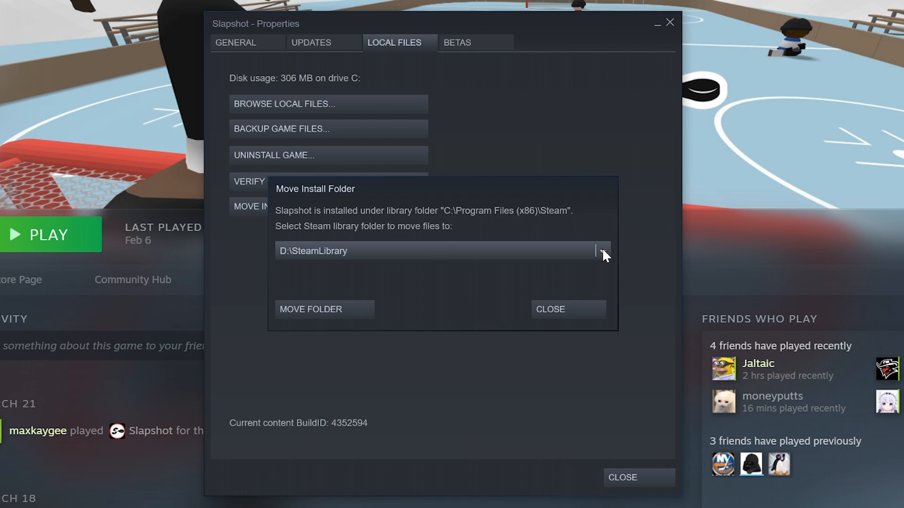
click(602, 251)
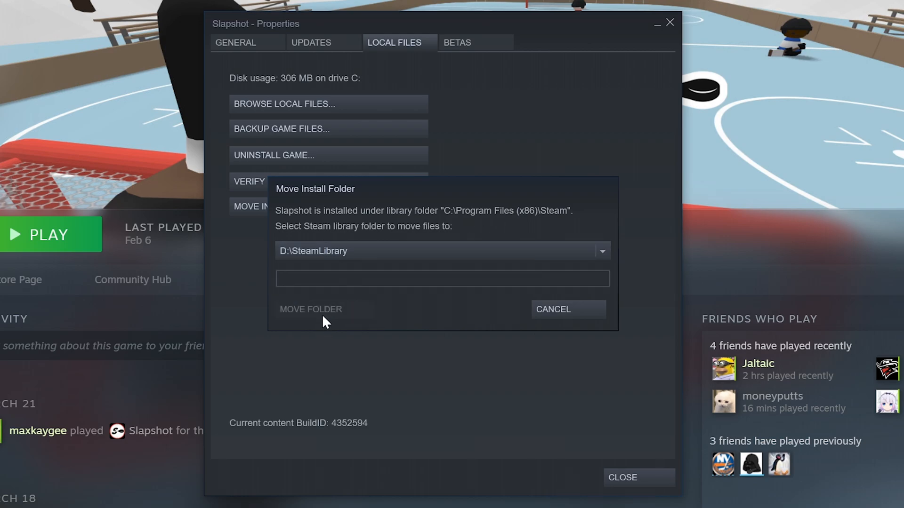
click(310, 309)
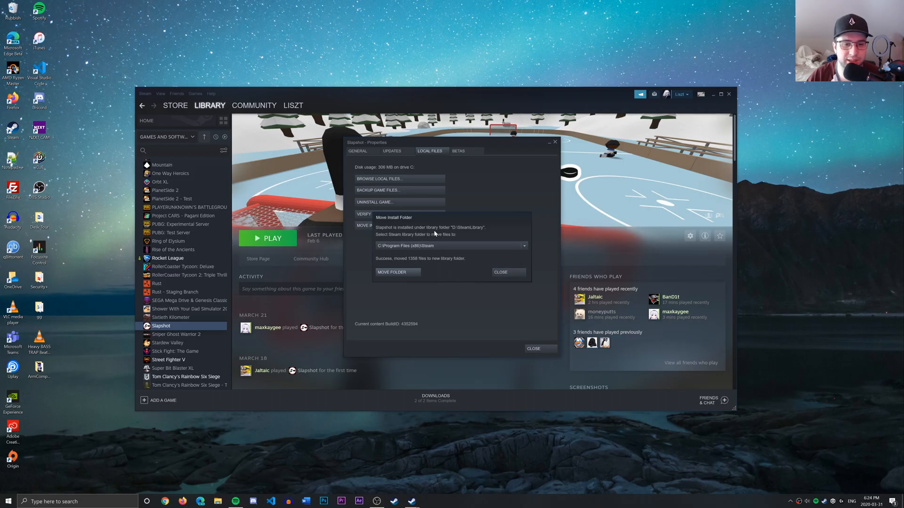
mouse_move(407, 264)
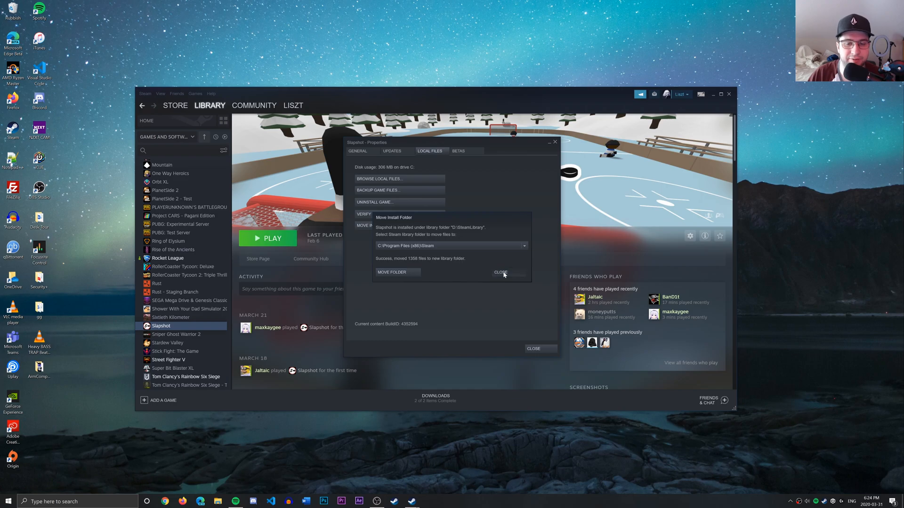
click(500, 272)
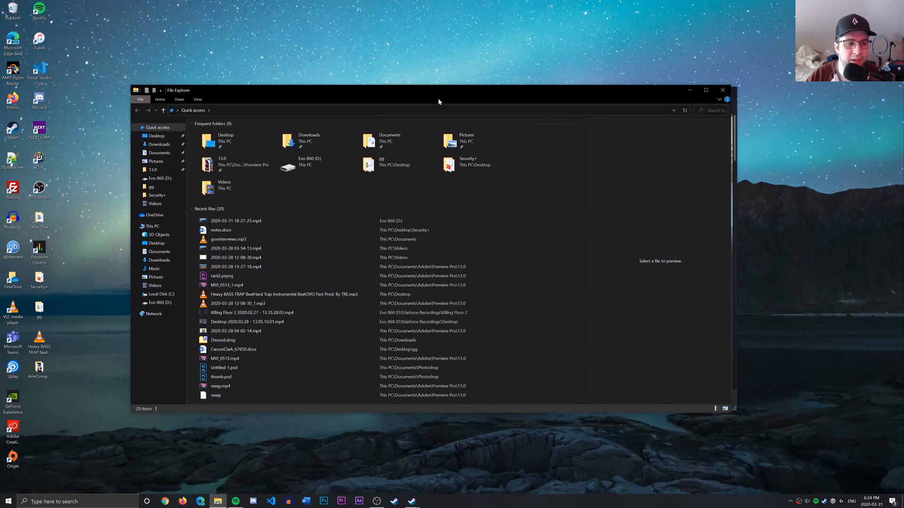
- Browse to D:\SteamLibrary\steamapps\common and select the Slapshot folder
click(162, 178)
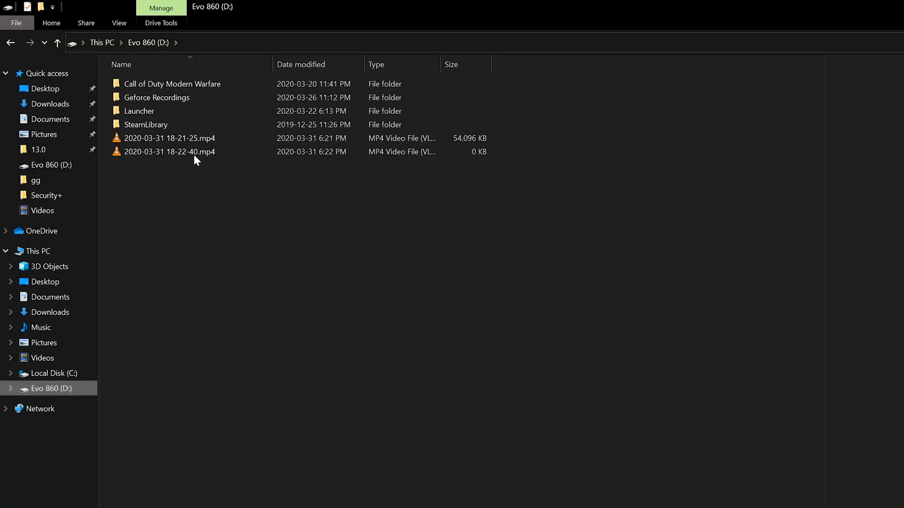
double_click(146, 125)
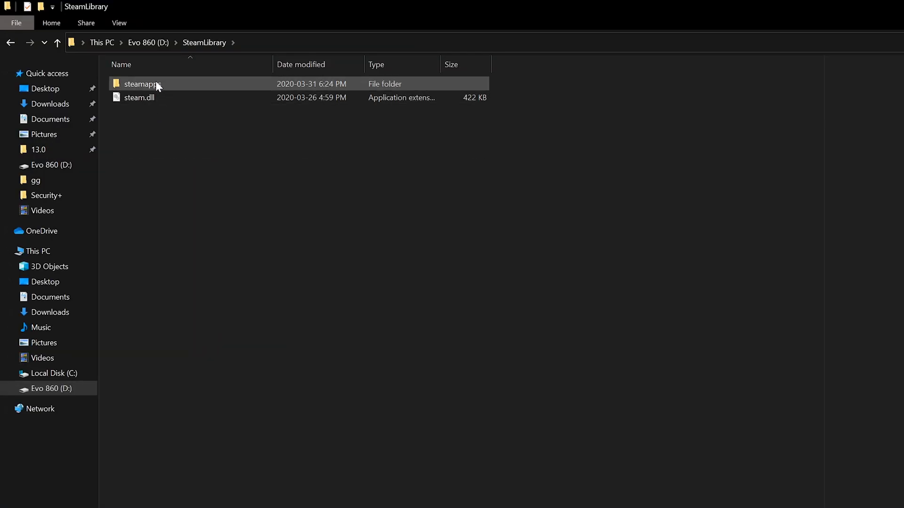
double_click(140, 84)
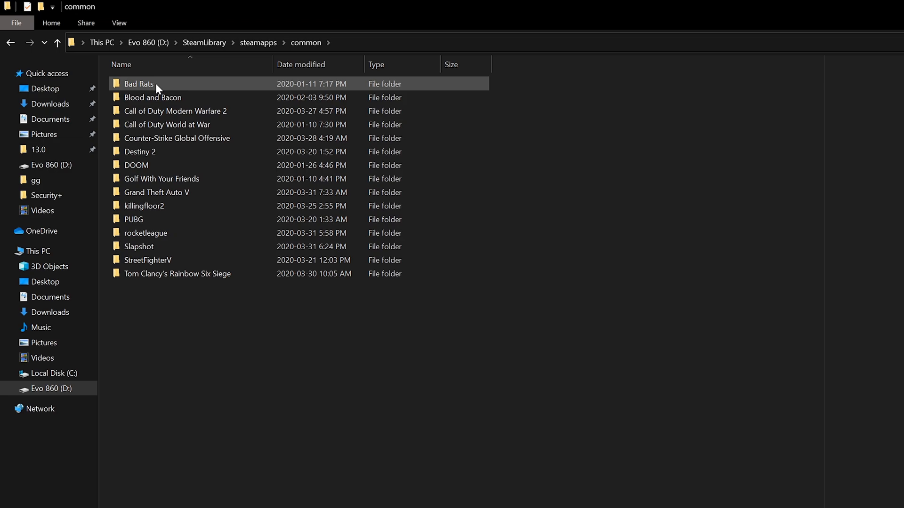
click(139, 246)
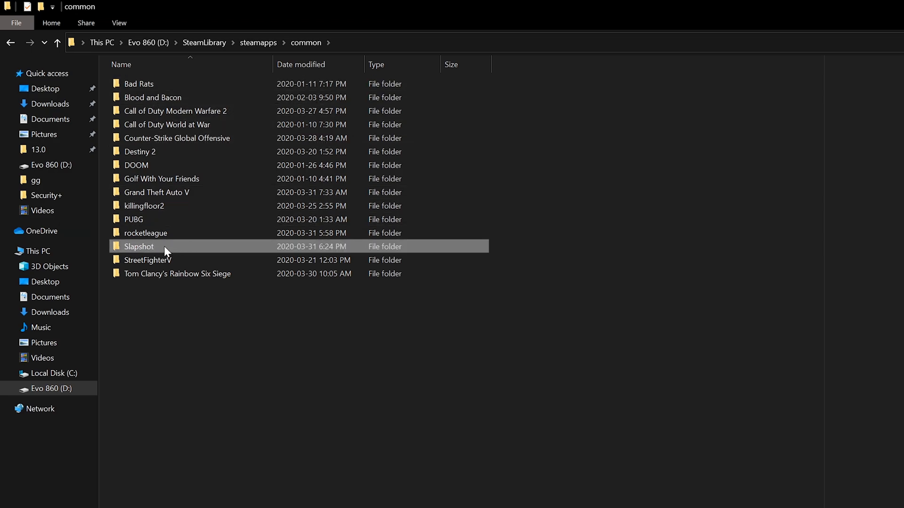
mouse_move(324, 257)
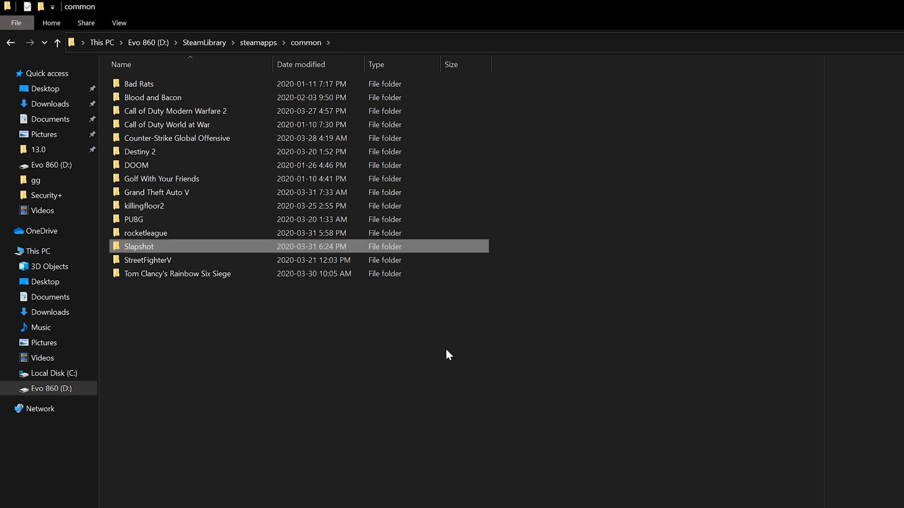
mouse_move(267, 219)
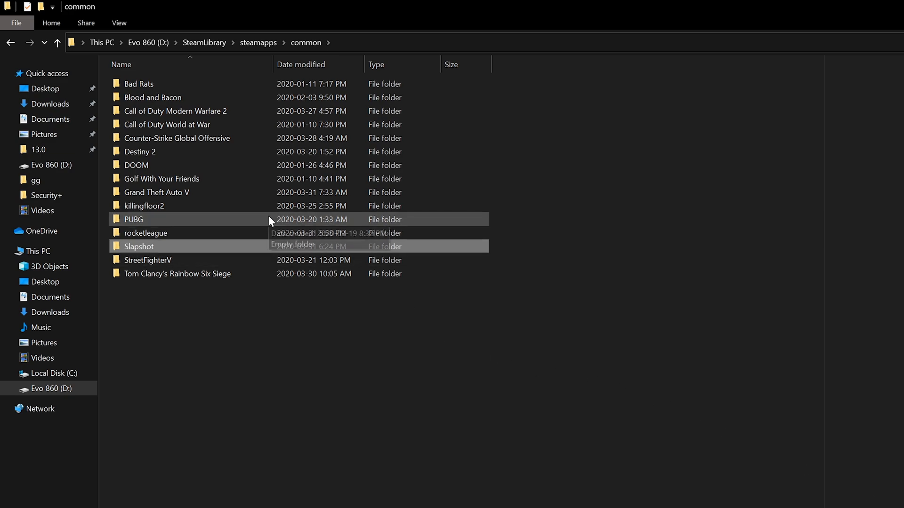